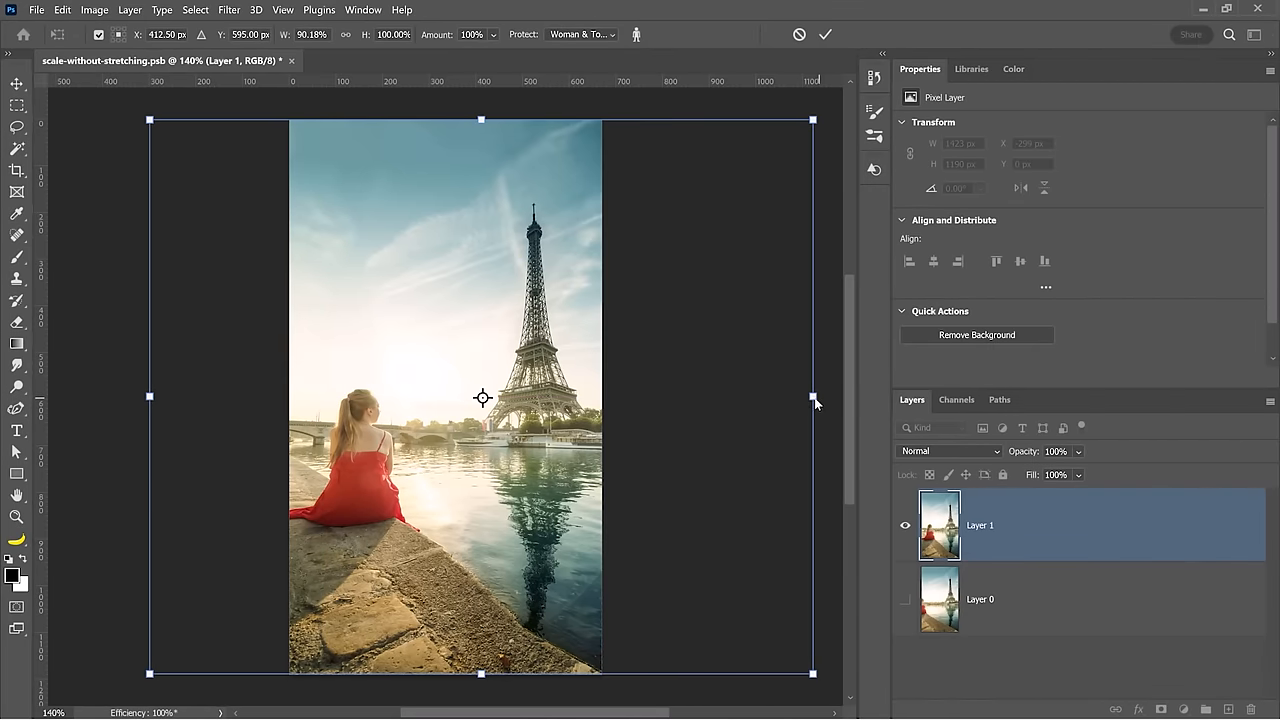
Step: Duplicate the photo layer with Ctrl+J and squeeze the copy narrower with Protect set to None
drag(812, 398, 820, 398)
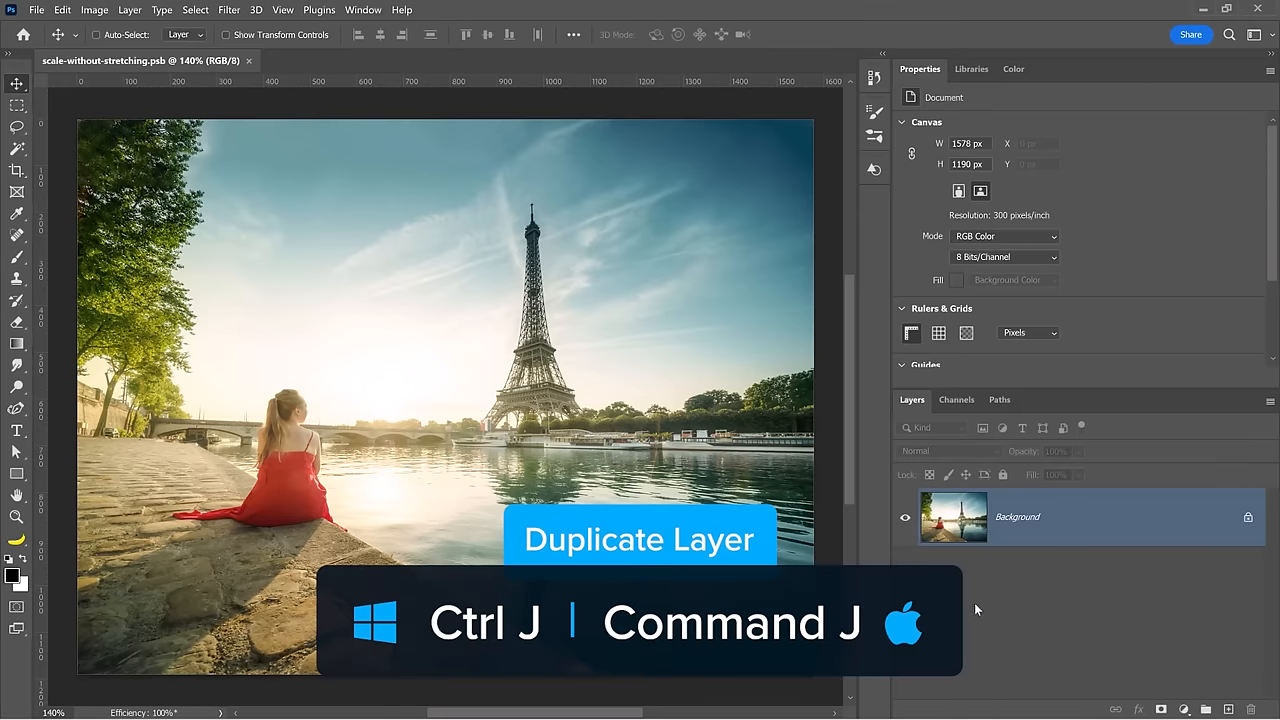
key(ctrl+j)
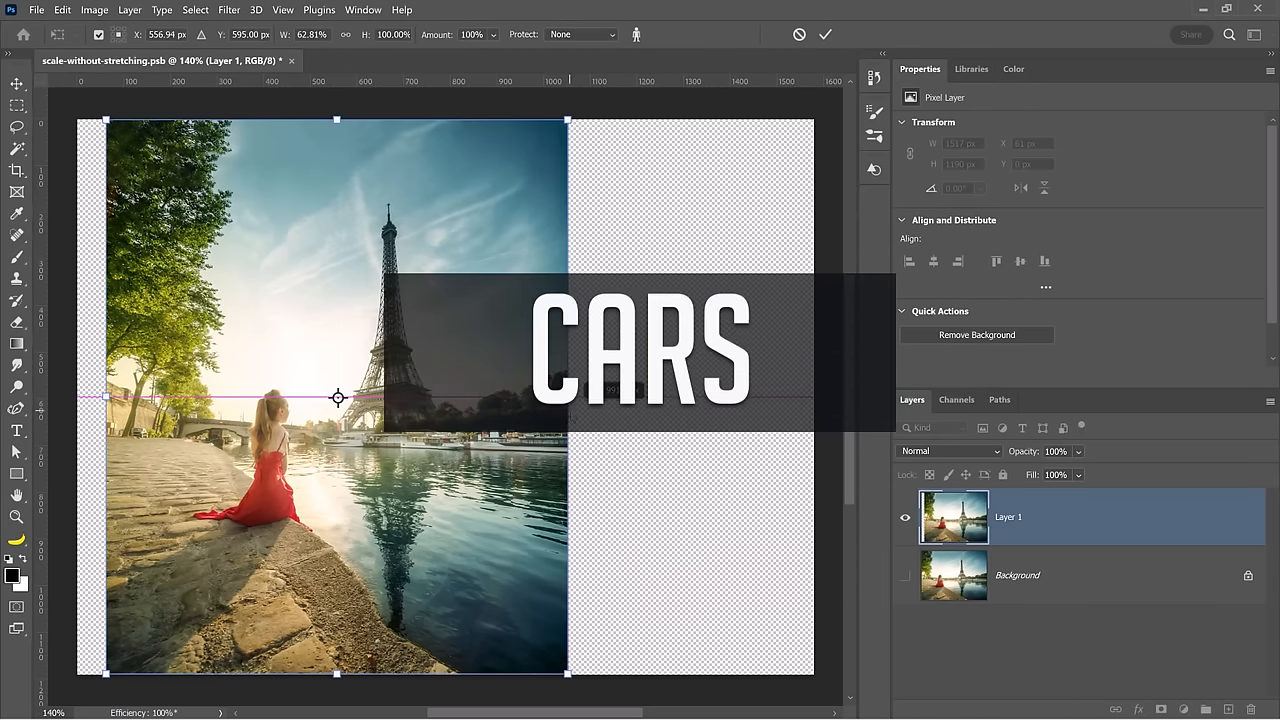
drag(564, 398, 590, 398)
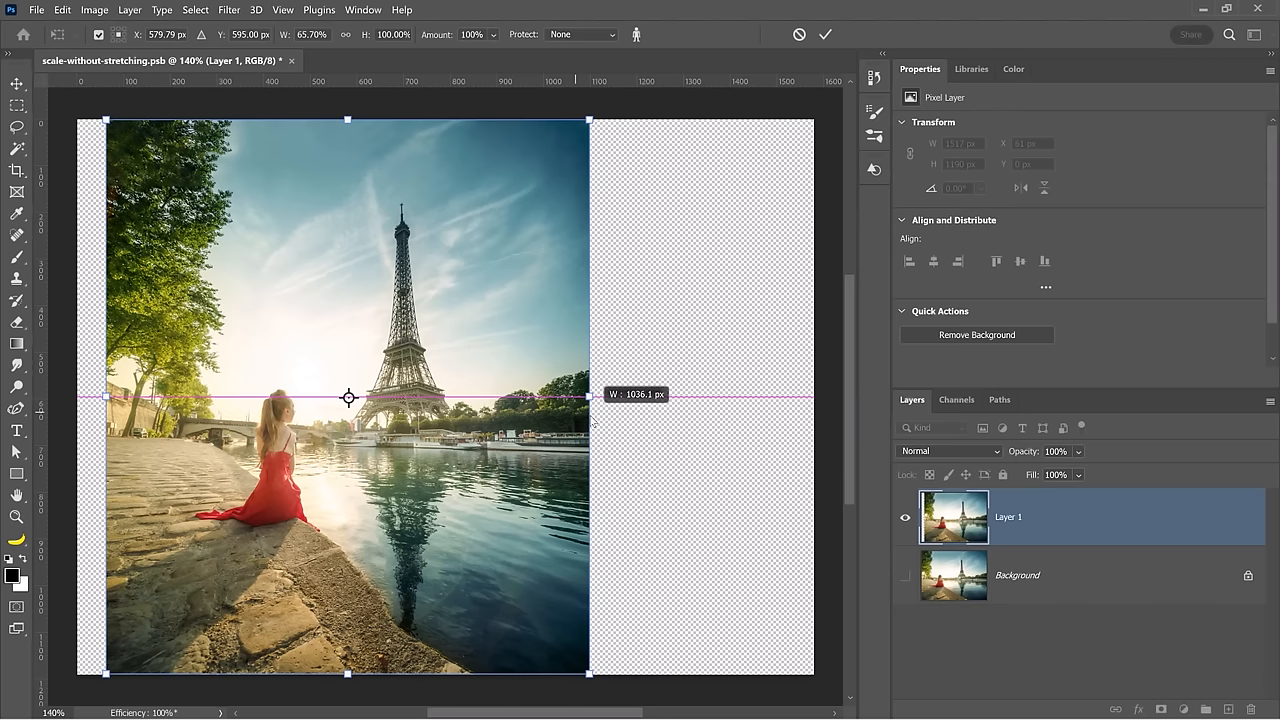
drag(590, 396, 424, 396)
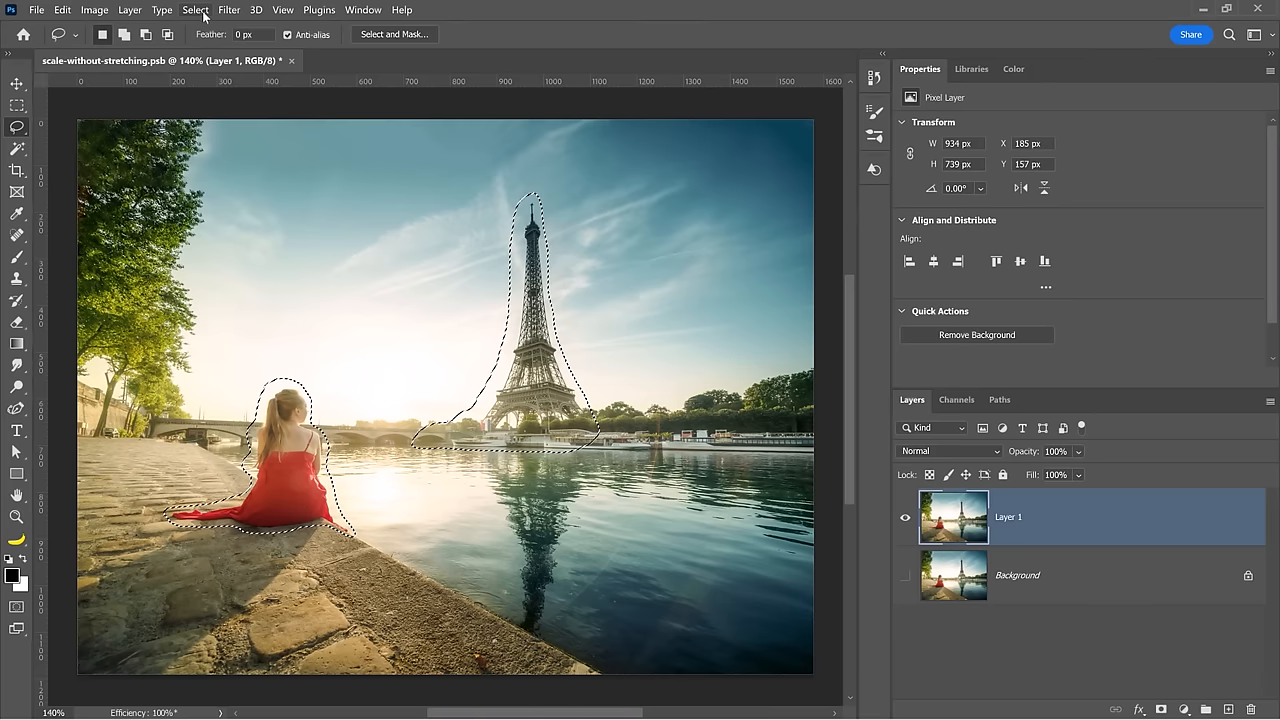
Step: Save the current selection as a new channel named 'Woman & Tower'
click(194, 8)
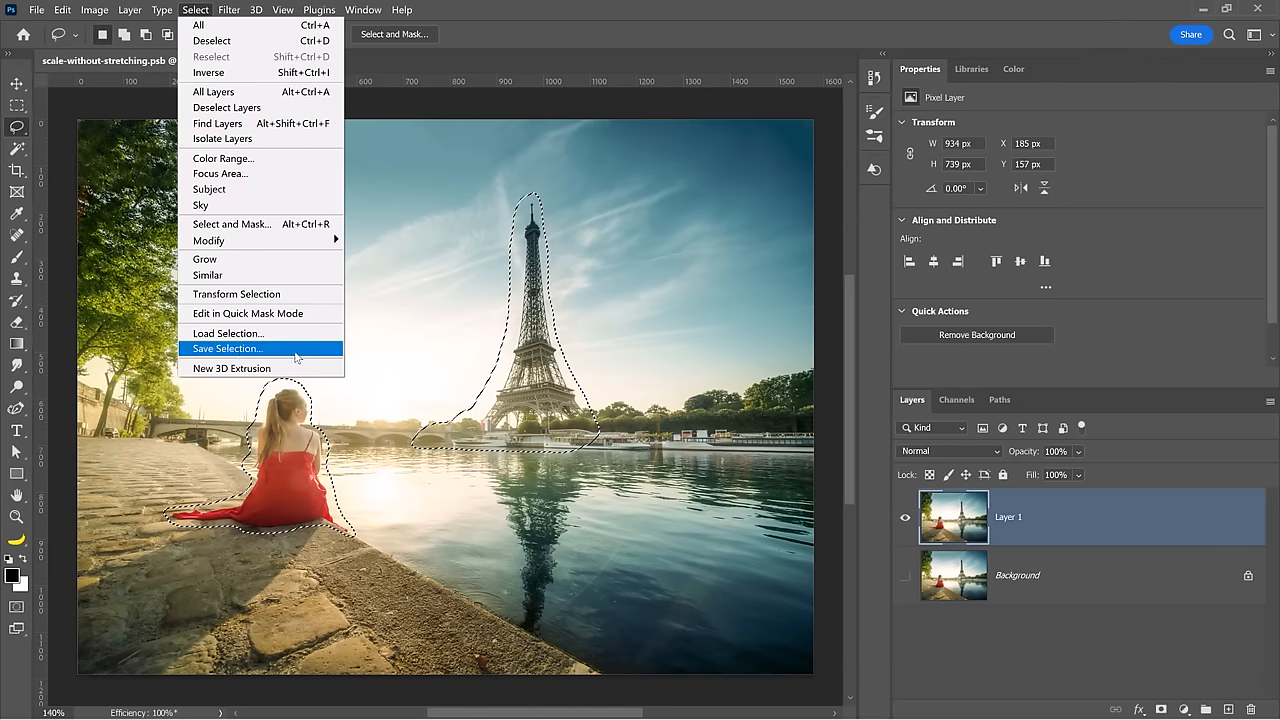
click(226, 348)
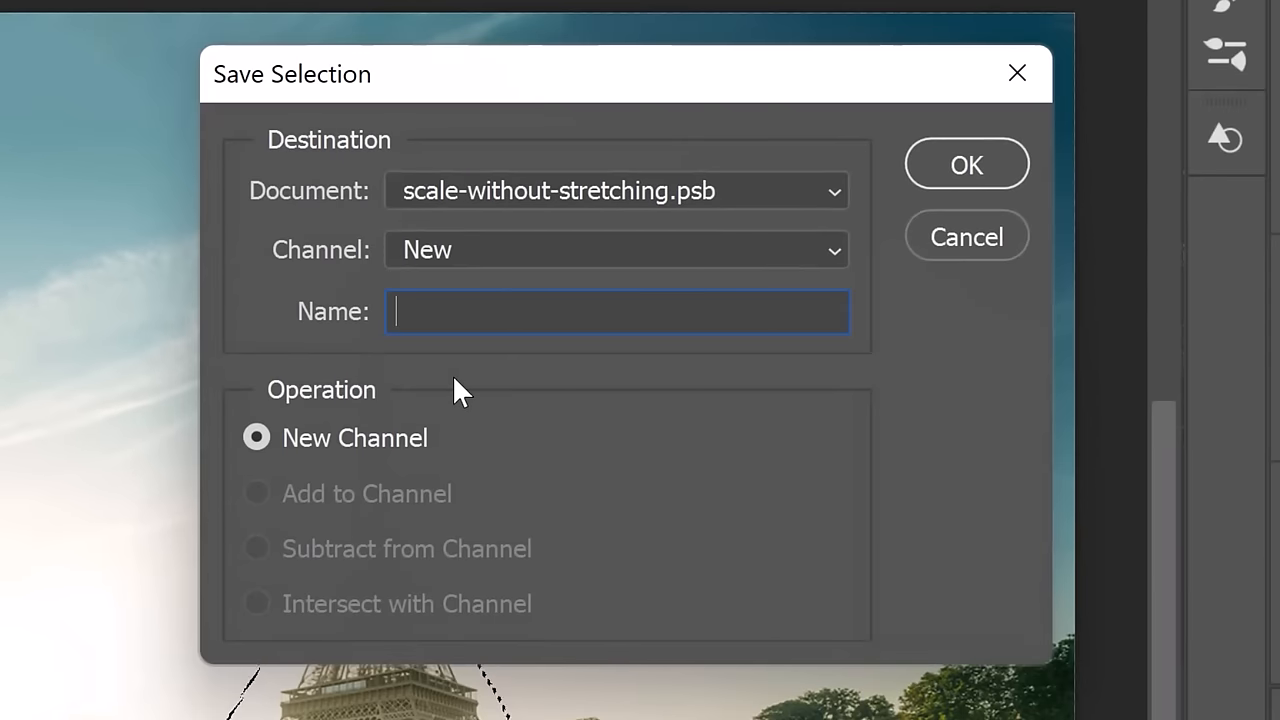
text(Woman)
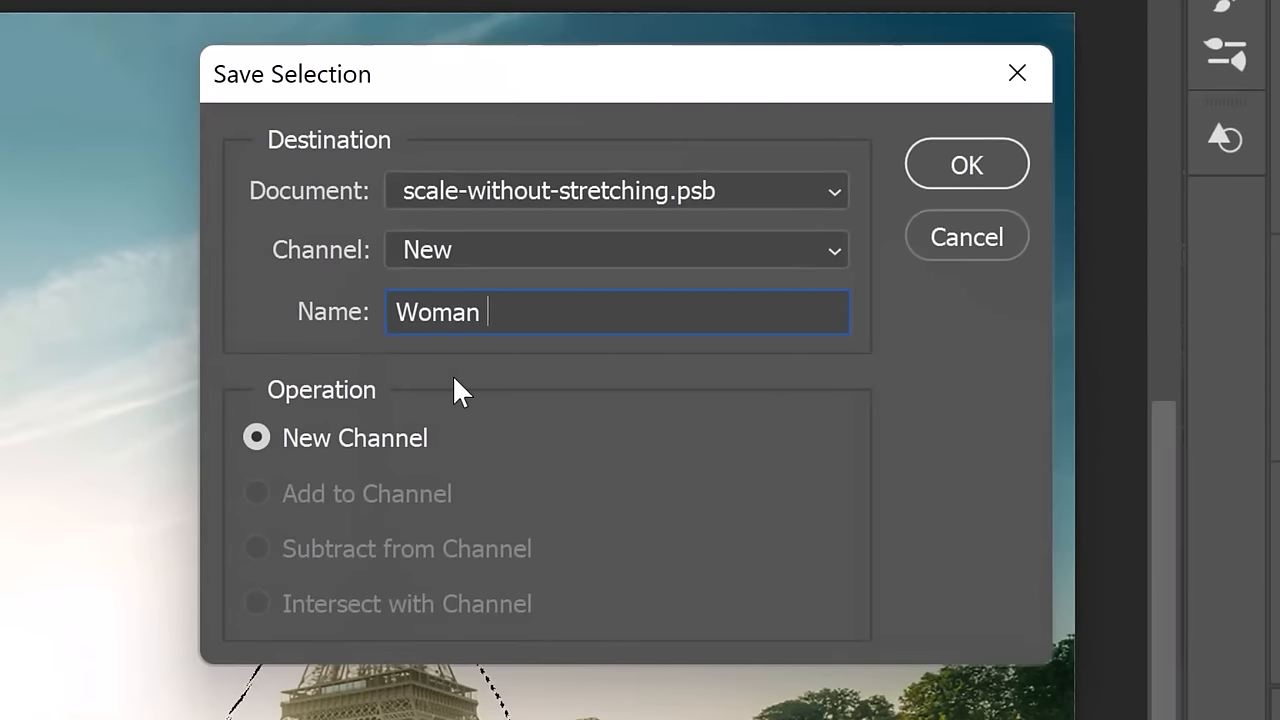
text(& Tower)
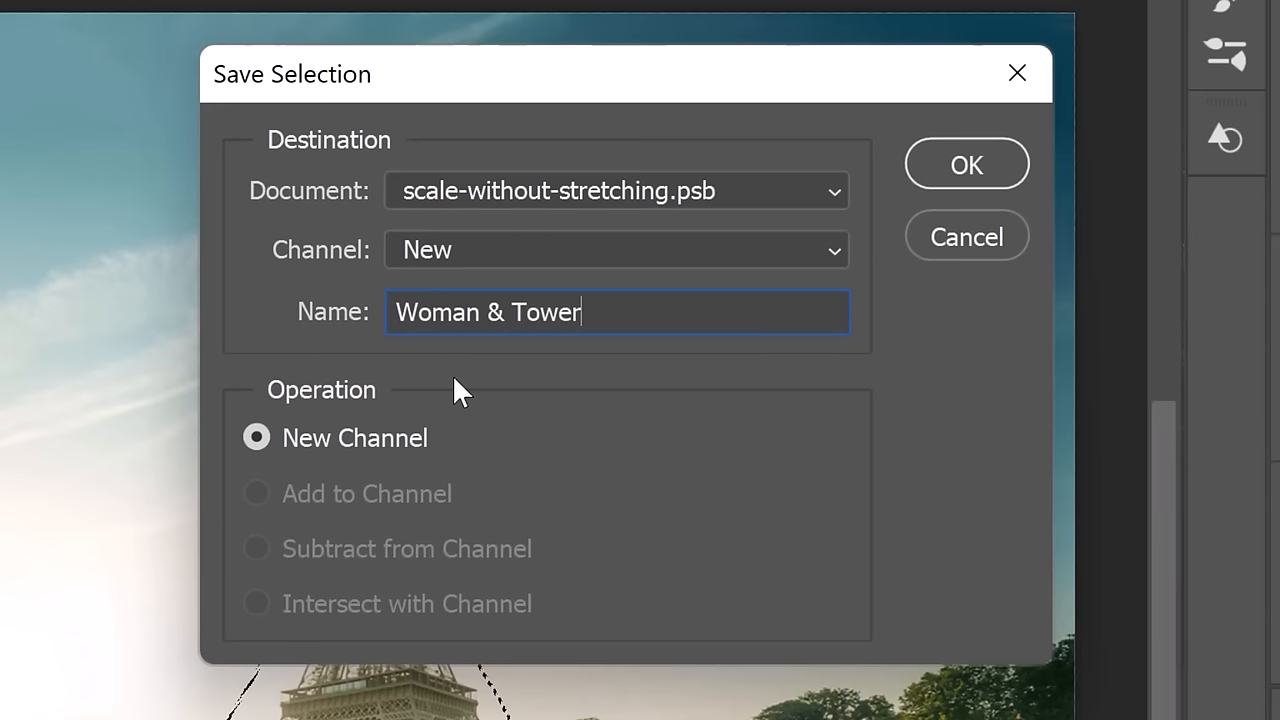
click(964, 164)
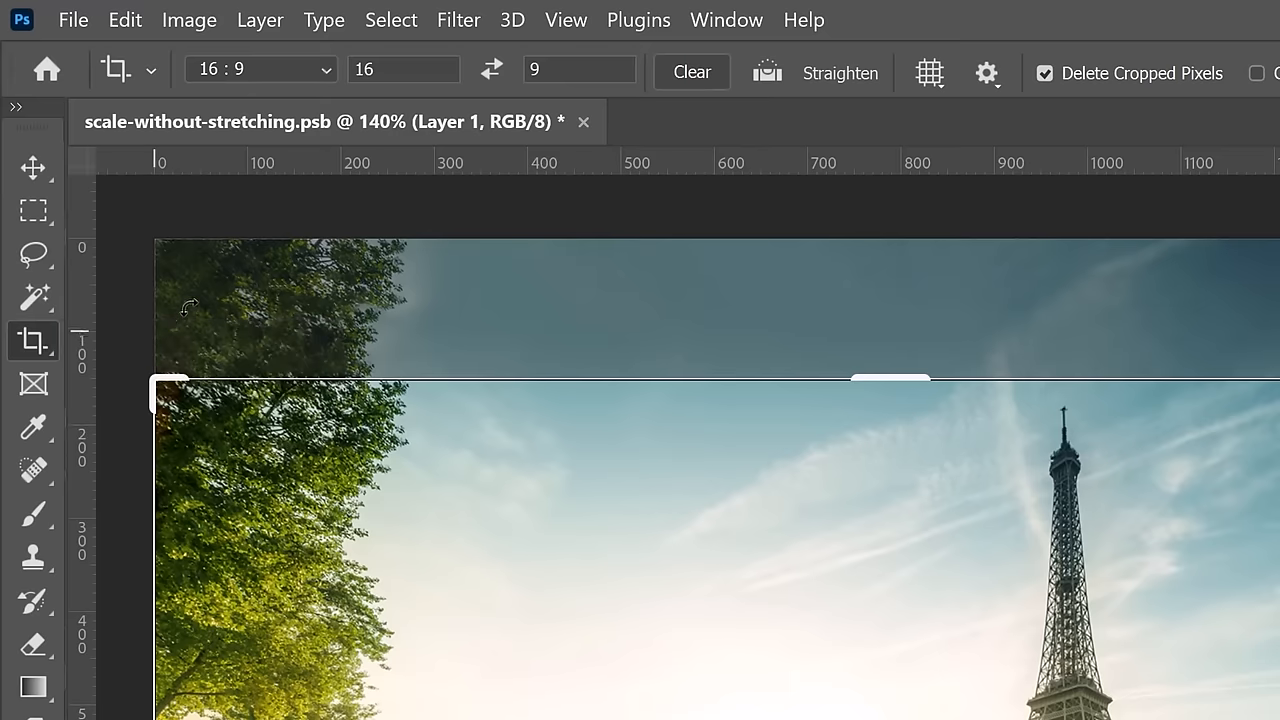
Step: Crop the photo to a 9:16 portrait frame around the Eiffel Tower
click(260, 68)
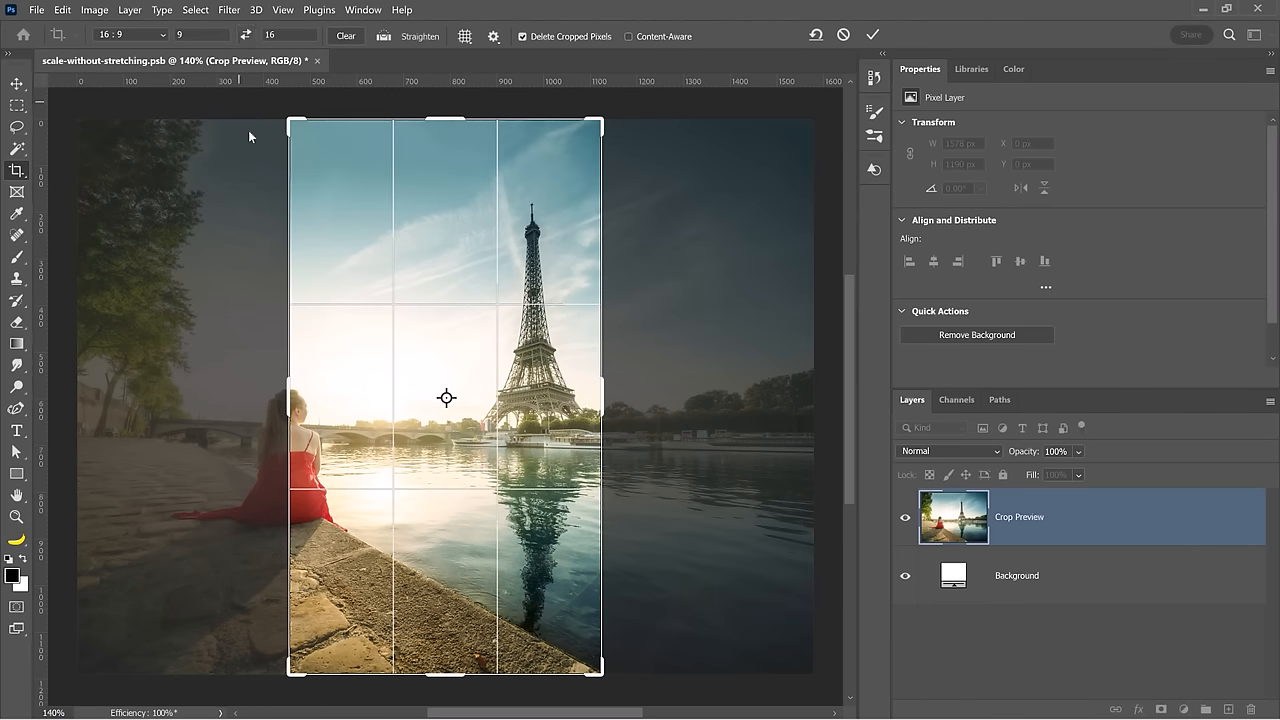
mouse_move(460, 264)
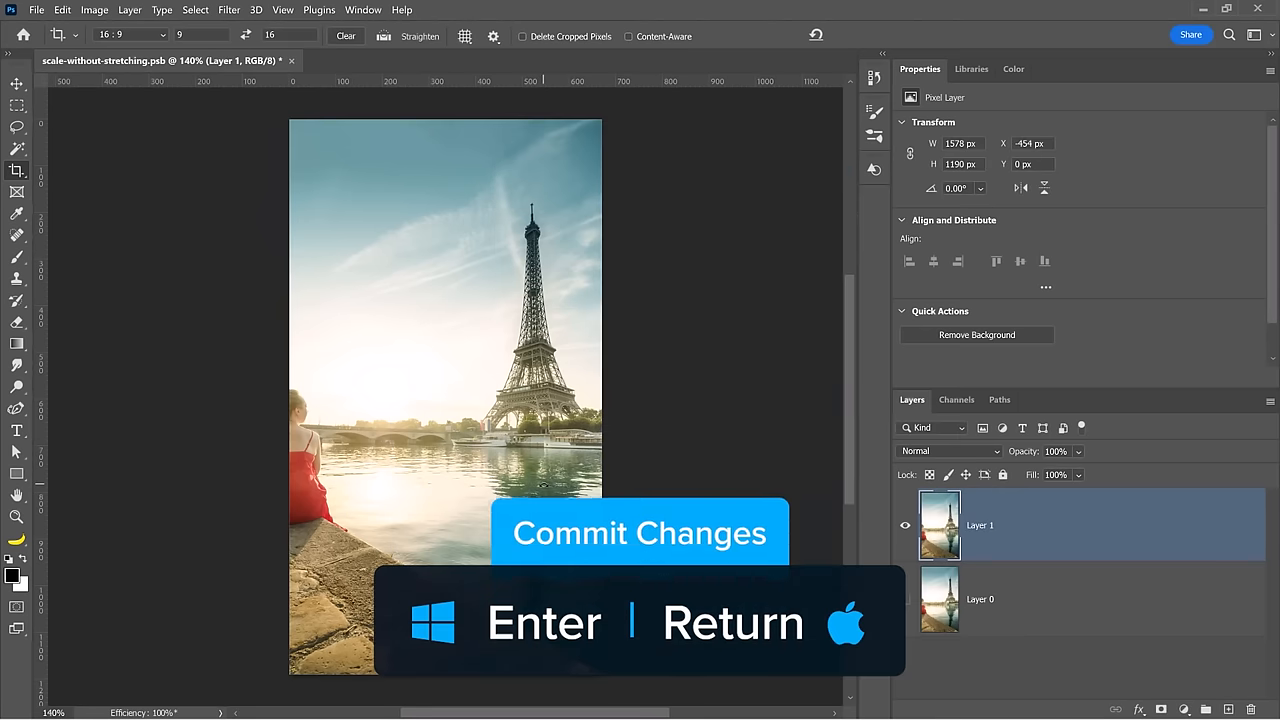
click(62, 10)
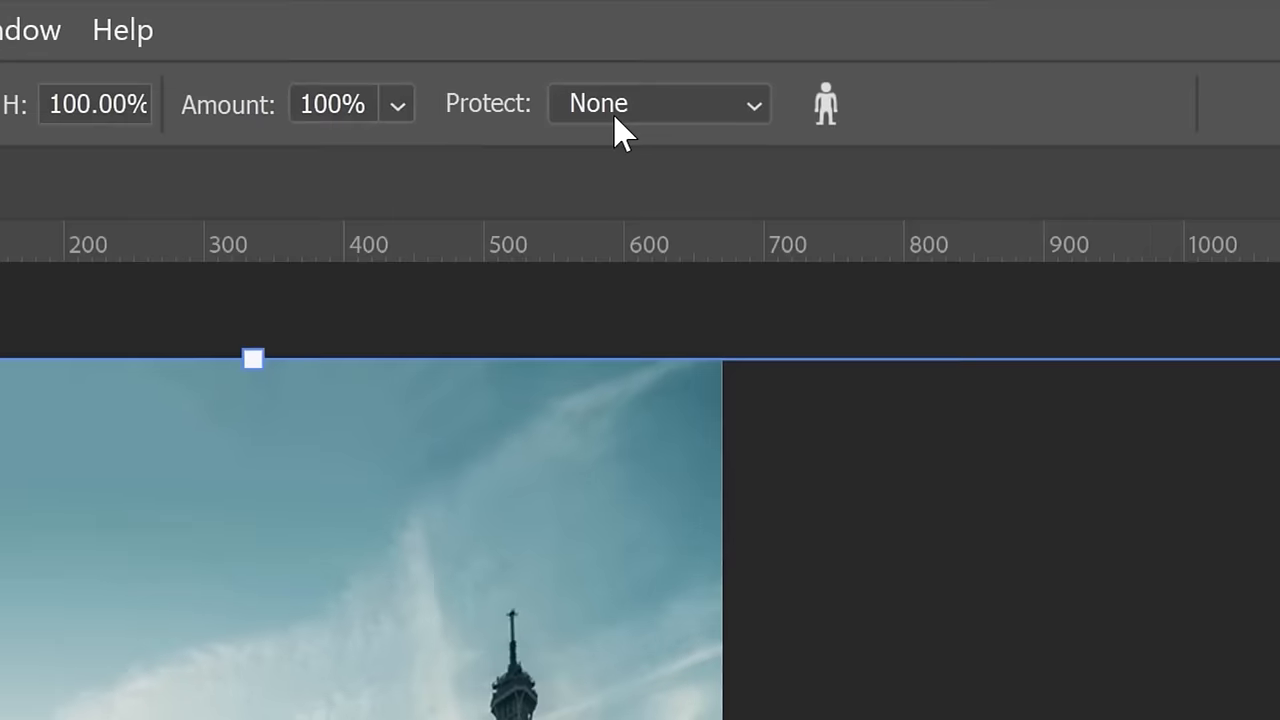
Step: Content-aware scale the copy narrower from both sides with Protect set to Woman & Tower
click(658, 104)
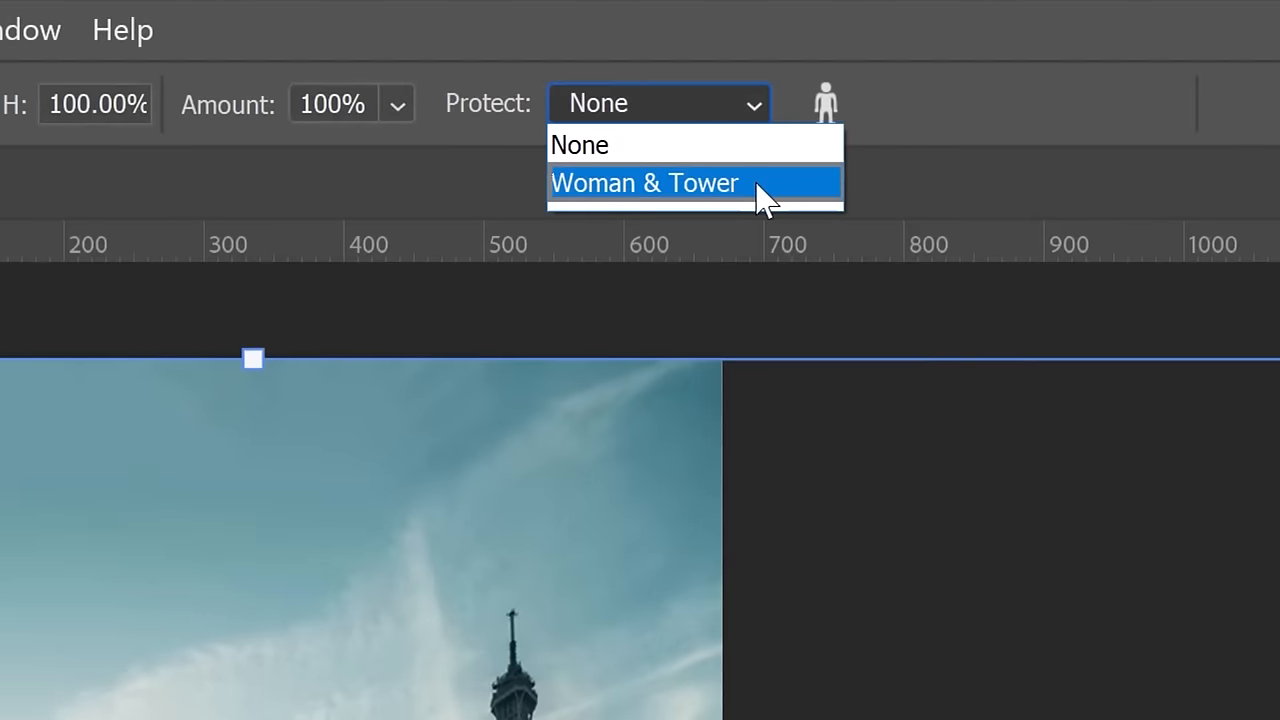
click(644, 182)
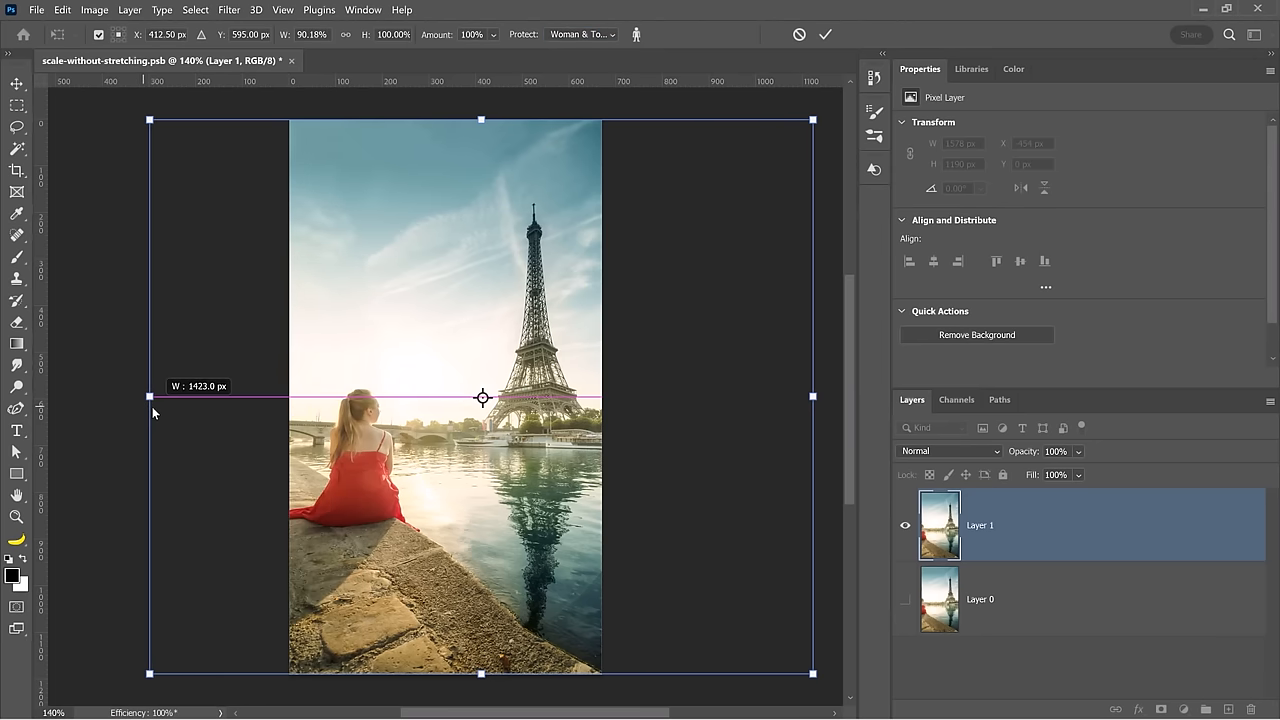
drag(812, 396, 768, 396)
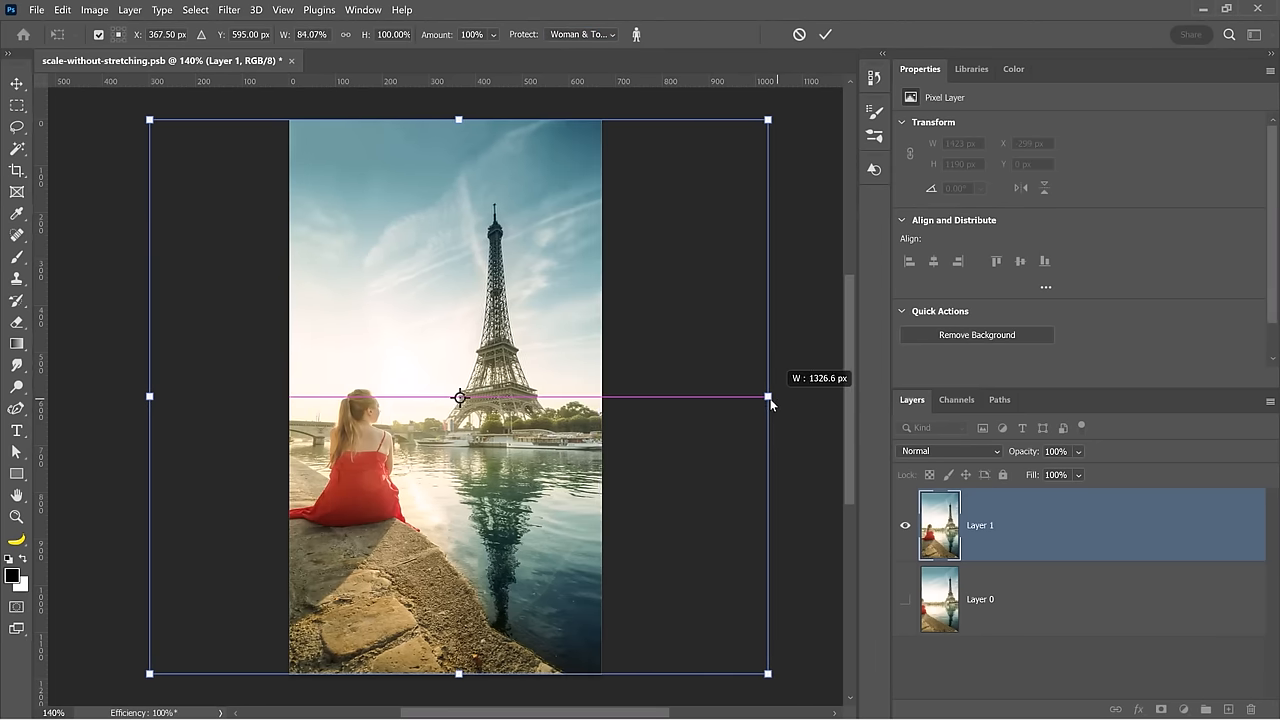
drag(770, 398, 820, 398)
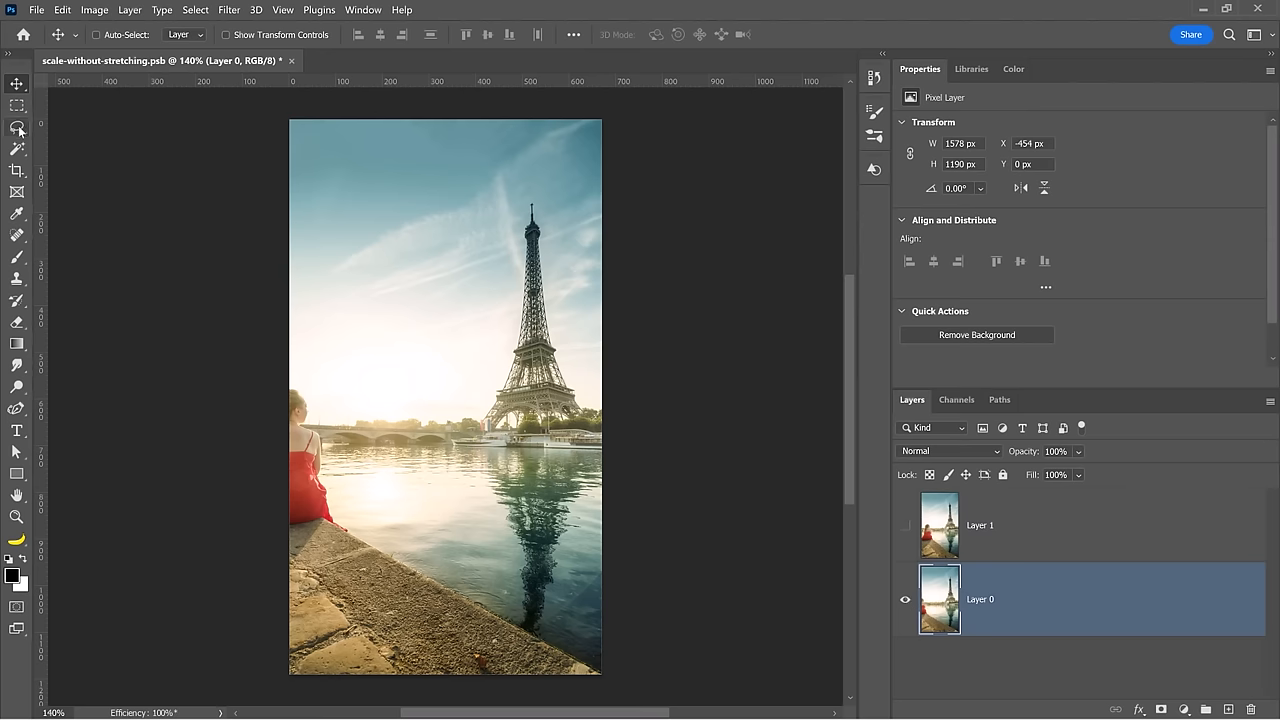
Step: Lasso an area of the original layer and copy it onto a new layer with Ctrl+J
click(18, 128)
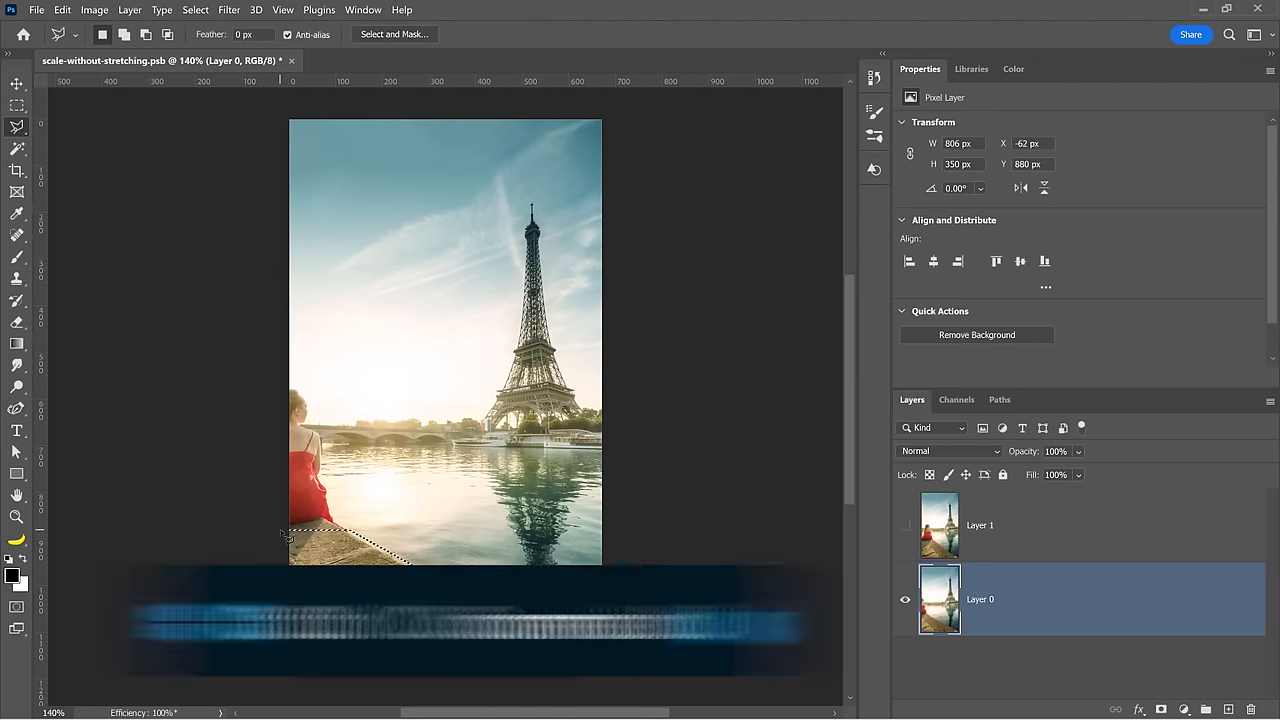
key(ctrl+j)
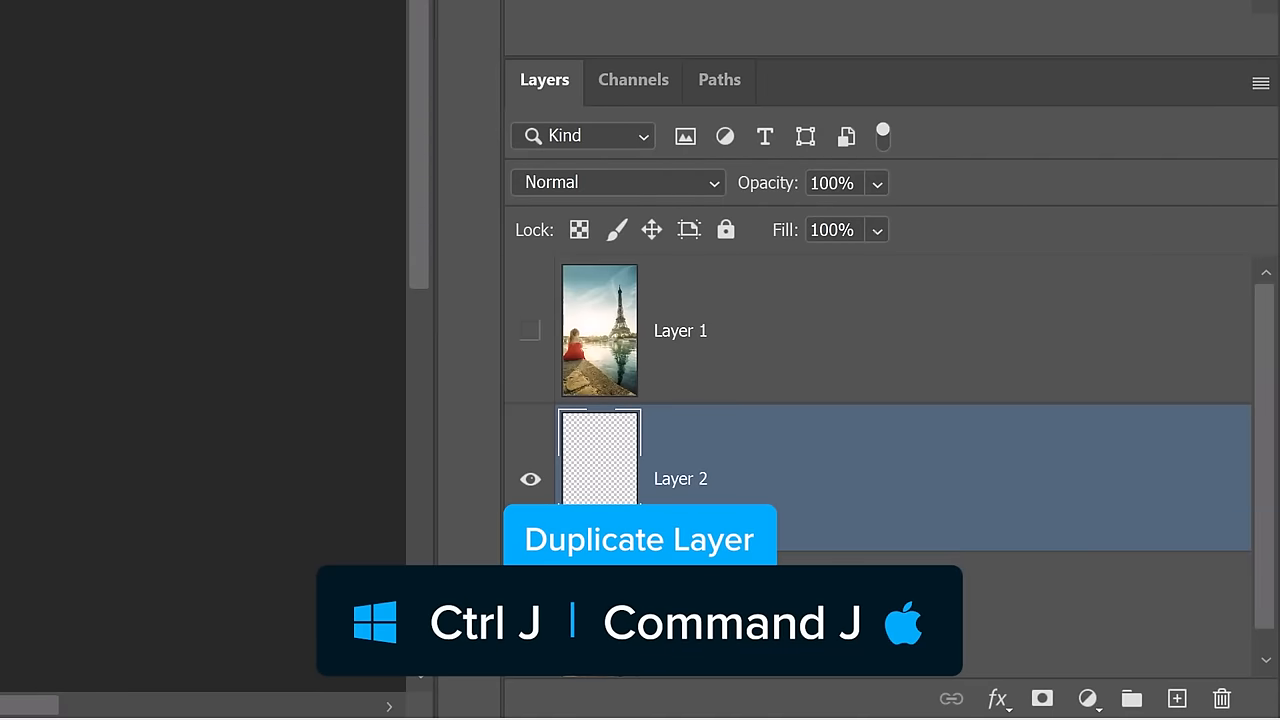